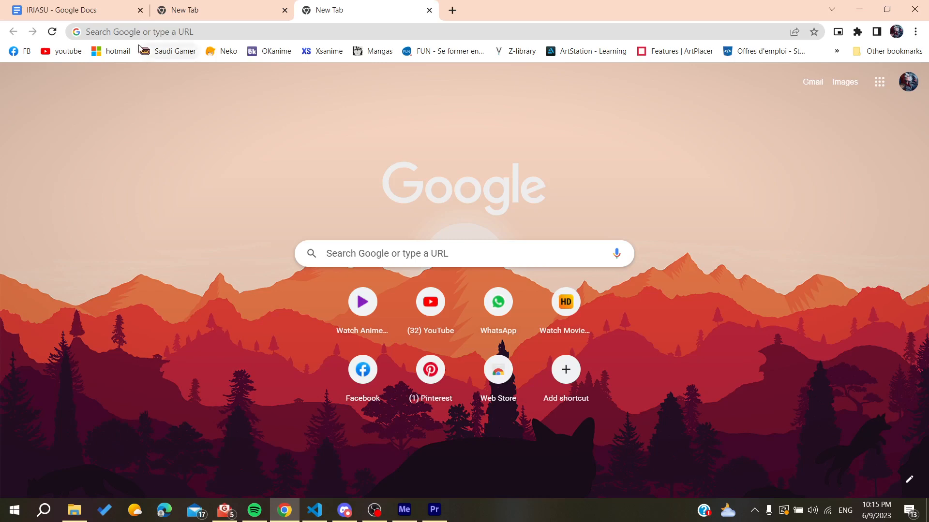
Step: Search Google for "figma" and open the official figma.com result
click(178, 31)
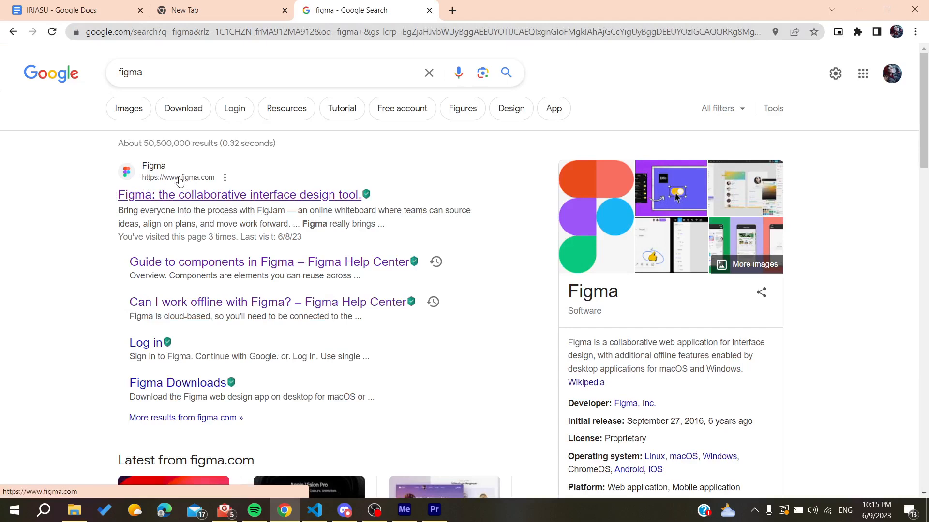
click(239, 195)
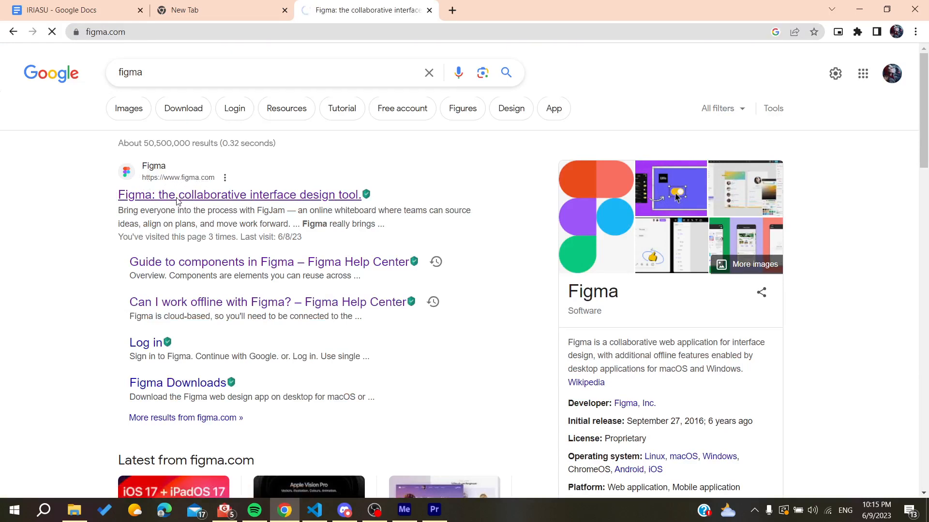
Step: Log out of the Figma account and log back in to reach the Recents dashboard
click(239, 195)
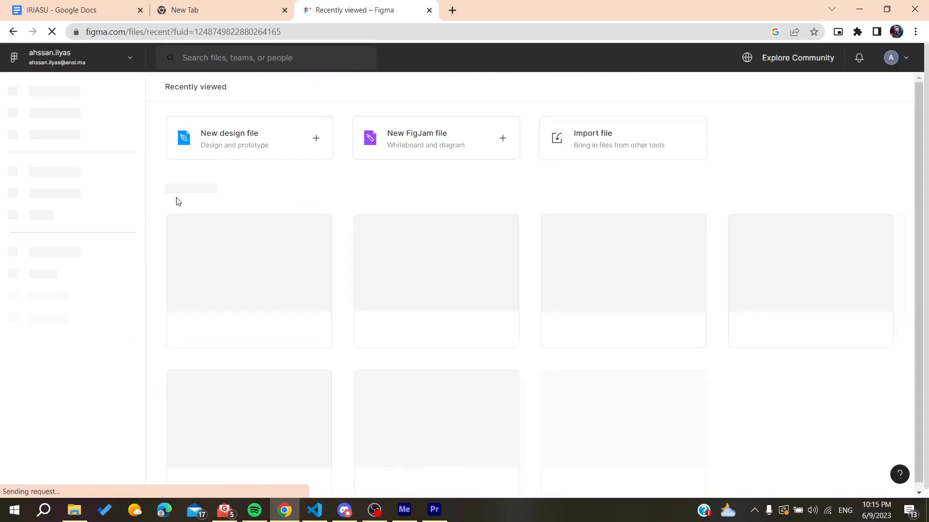
click(898, 57)
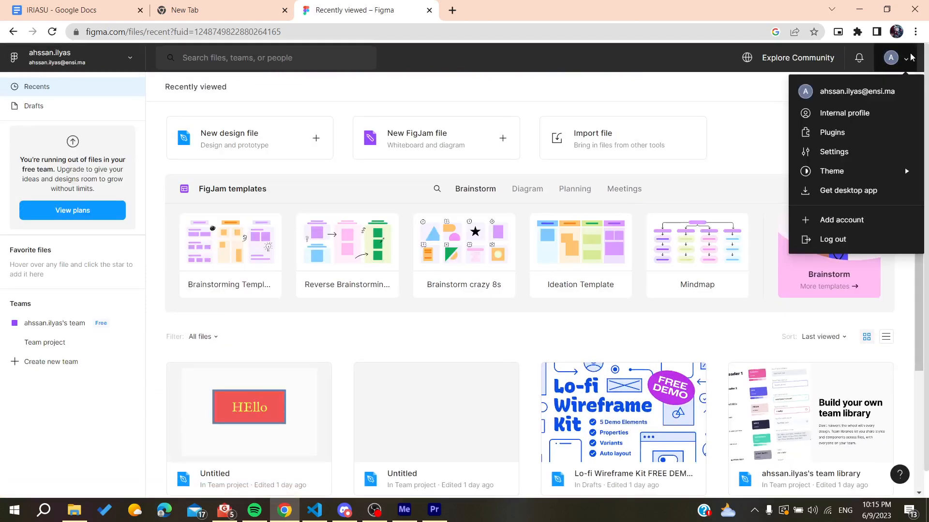
mouse_move(832, 239)
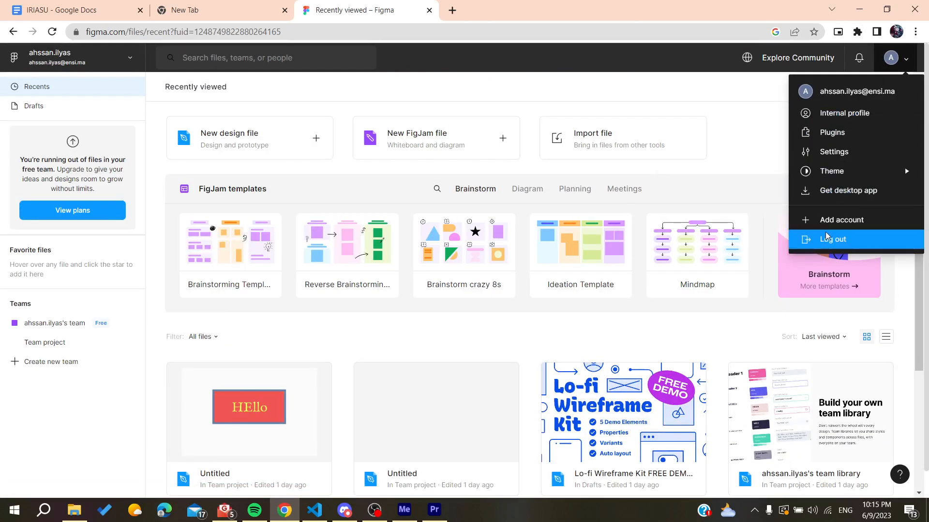
click(833, 239)
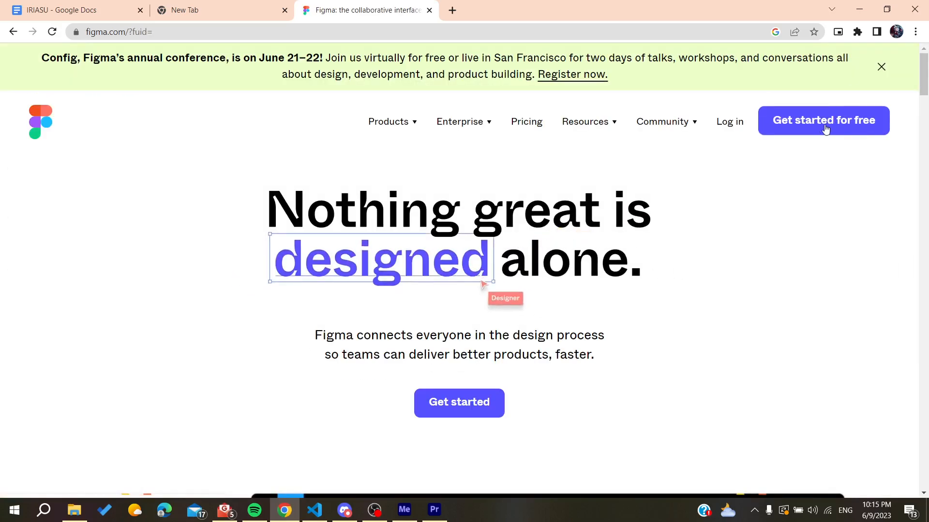
click(729, 122)
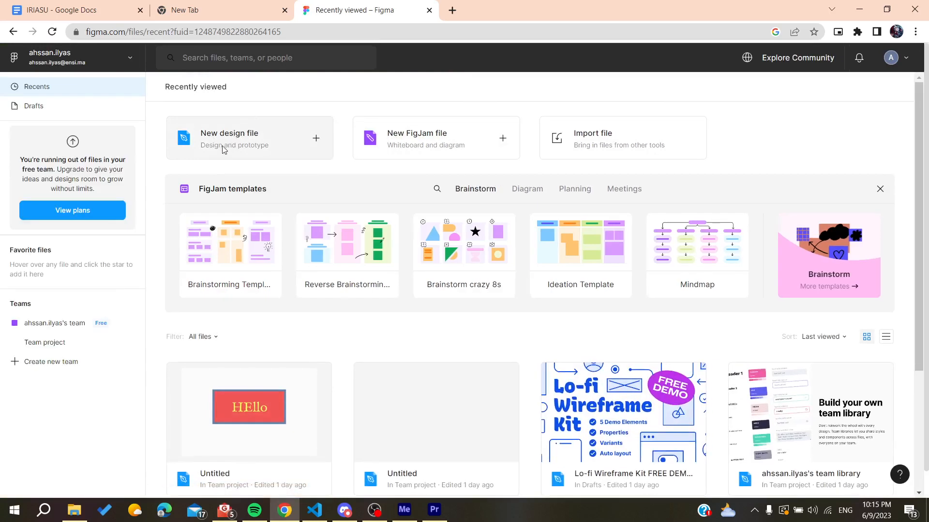
mouse_move(242, 143)
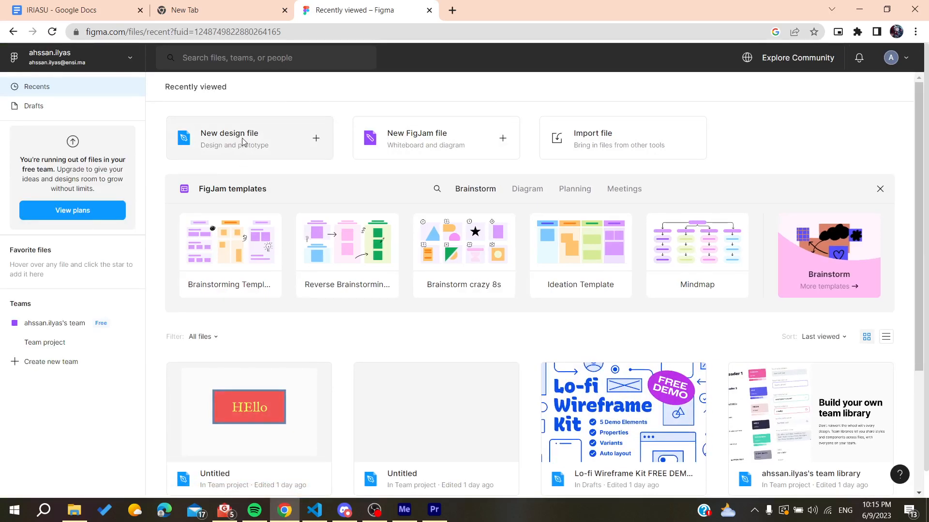
Step: Create a new design file with a gray 371×168 rectangle wrapped in a frame
click(248, 139)
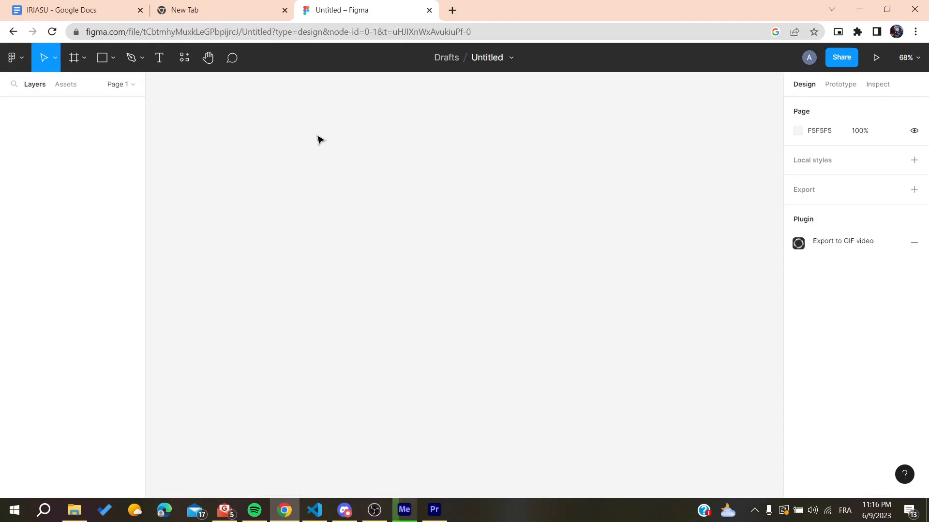
click(102, 57)
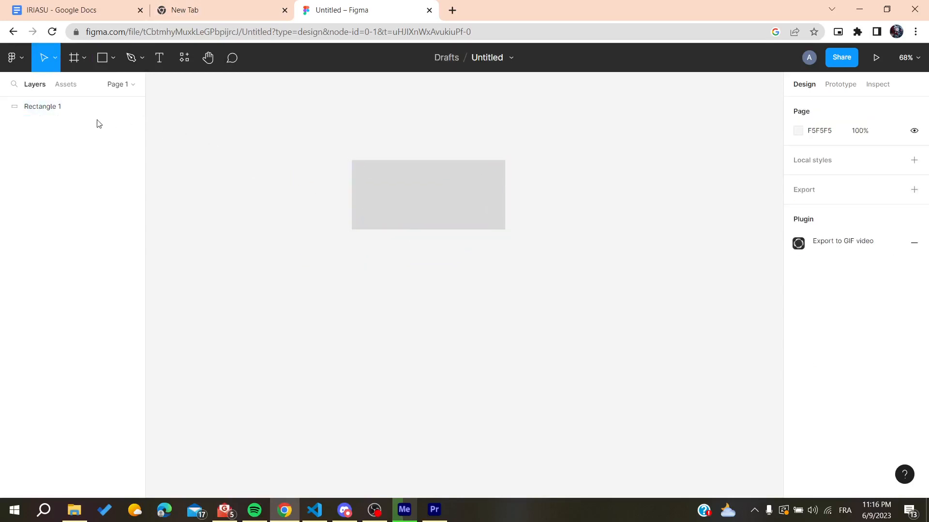
click(74, 57)
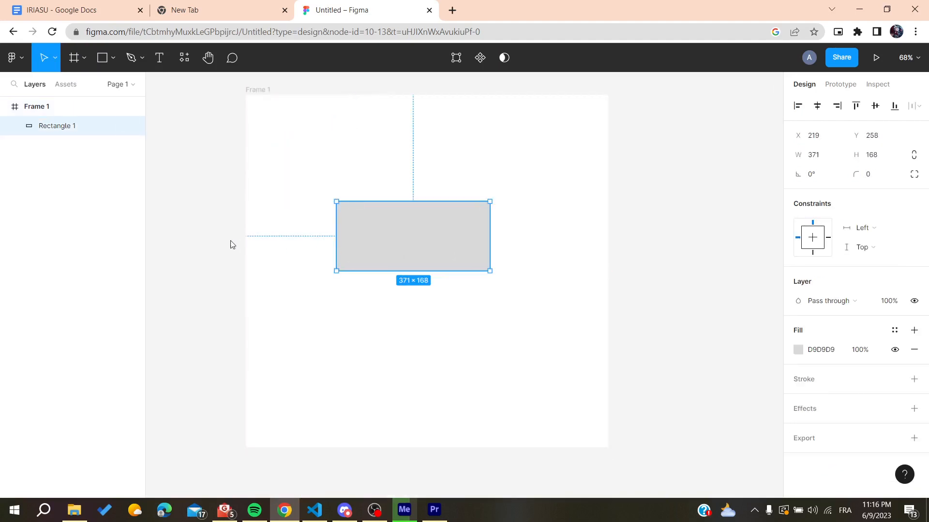
mouse_move(512, 245)
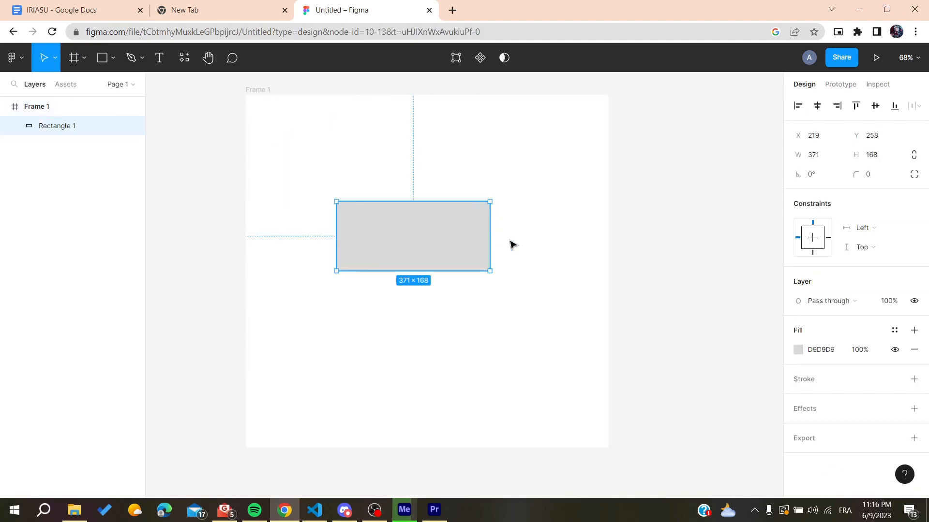
Step: Add a 10px red layout grid to Frame 1, toggle it off and back on so it shows
click(527, 148)
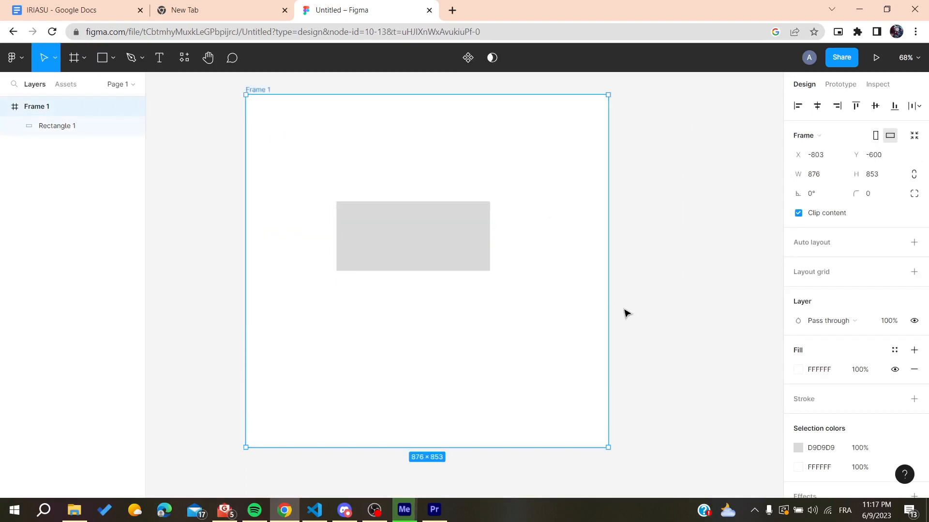
mouse_move(815, 361)
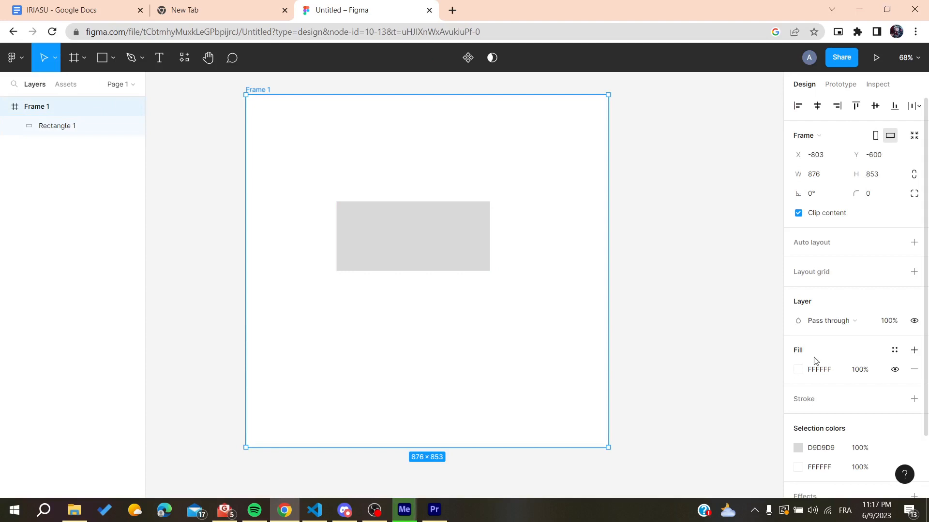
click(914, 272)
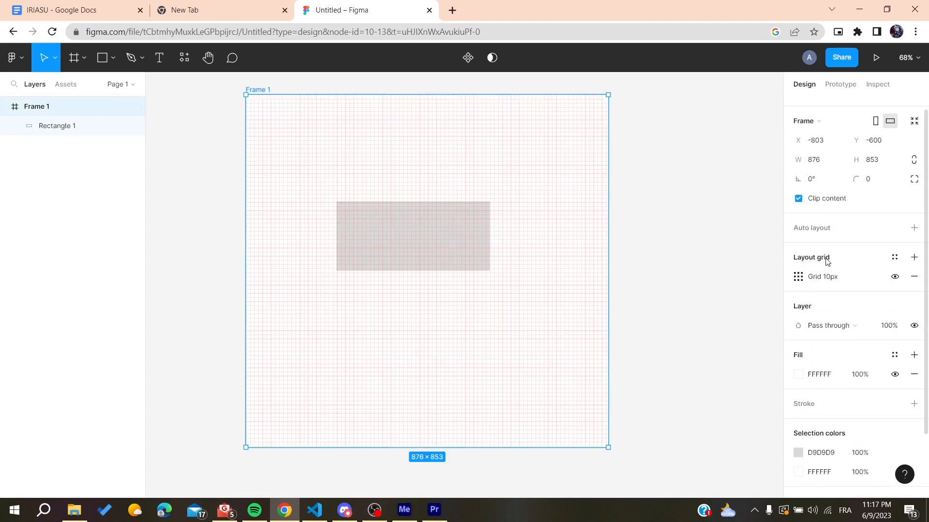
click(894, 277)
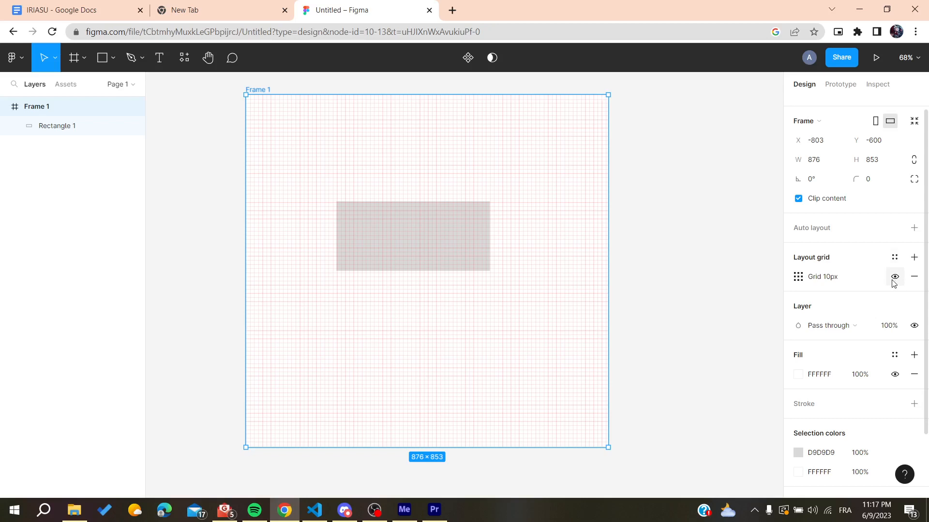
click(894, 277)
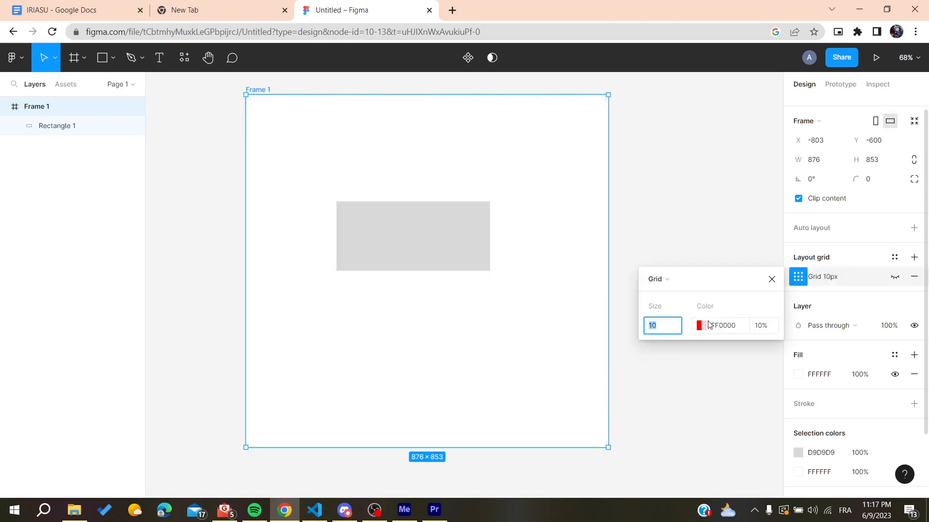
click(895, 277)
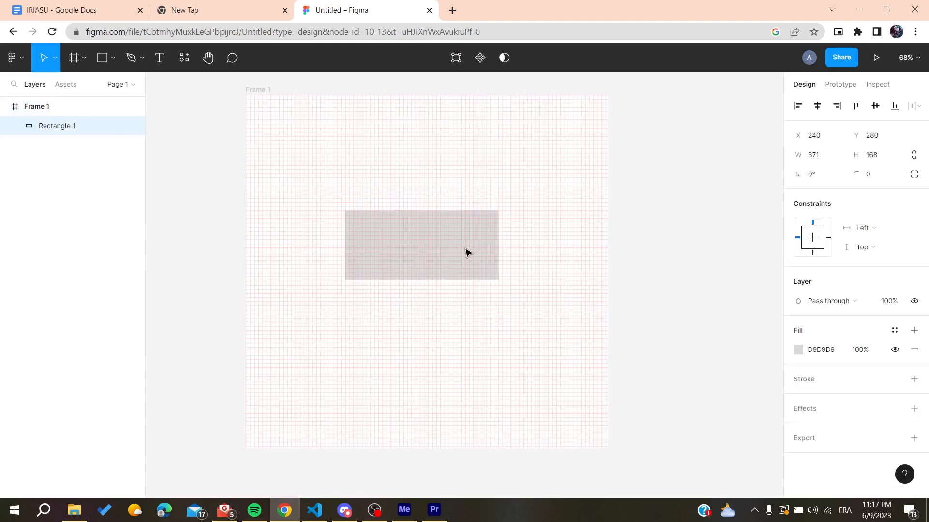
click(421, 244)
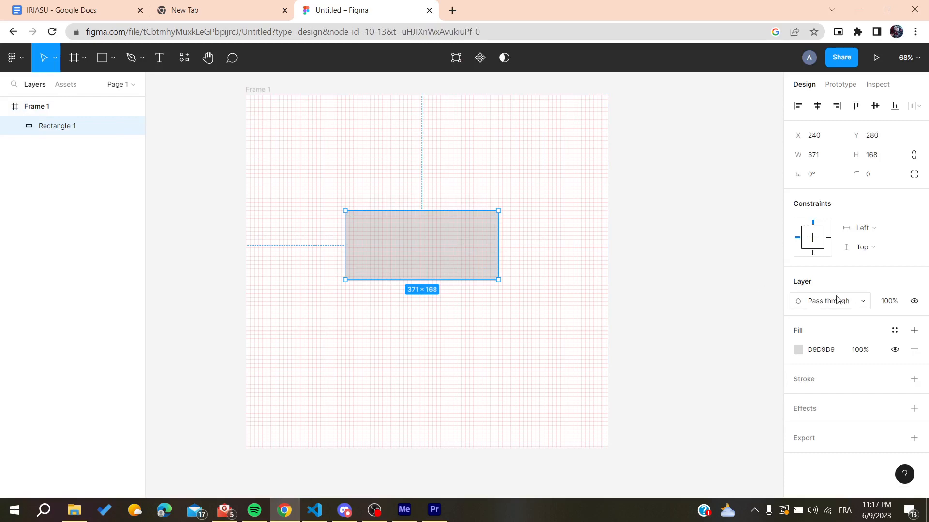
click(195, 141)
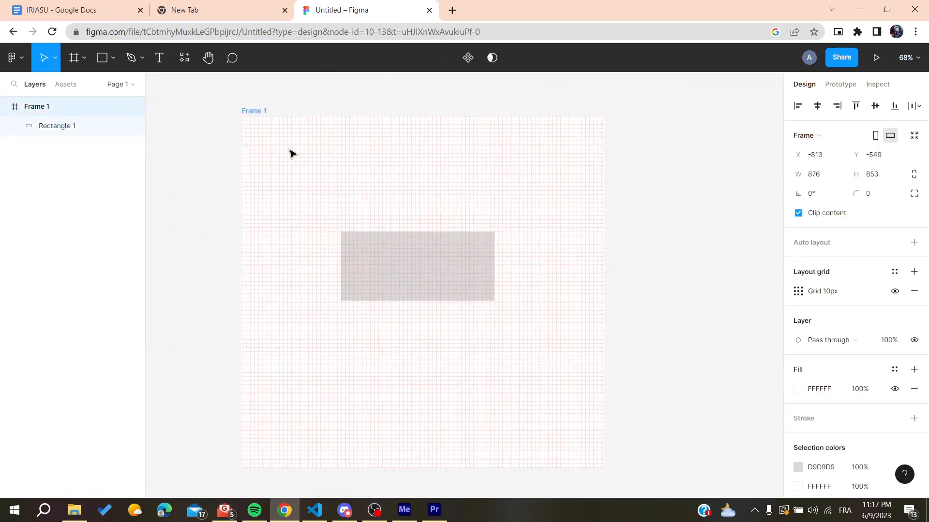
click(455, 155)
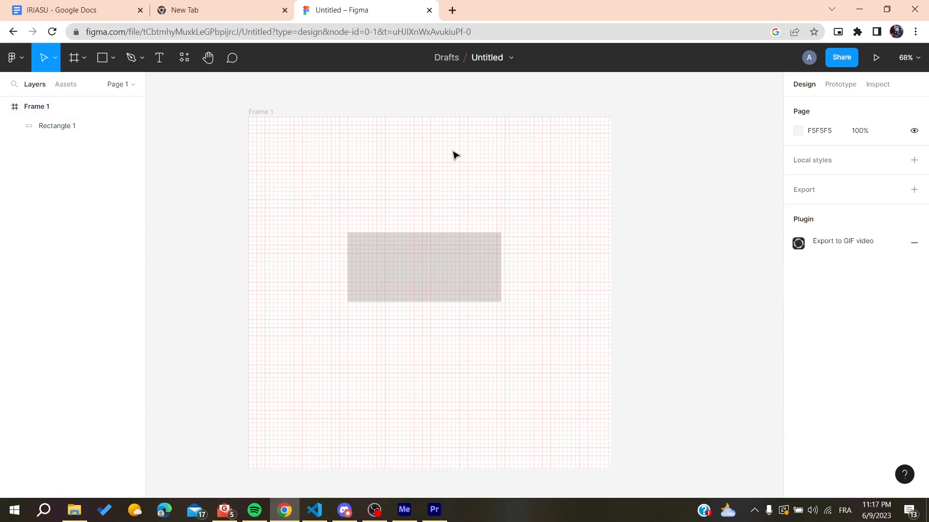
mouse_move(402, 232)
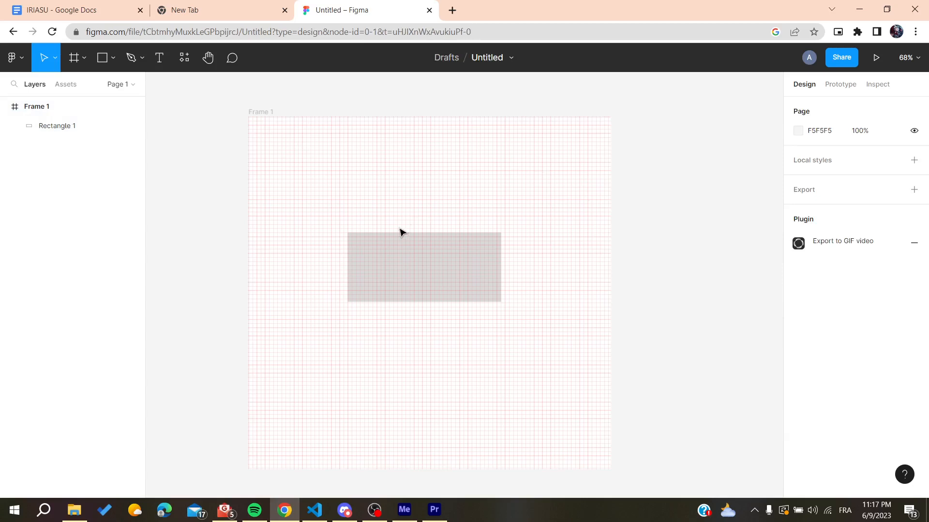